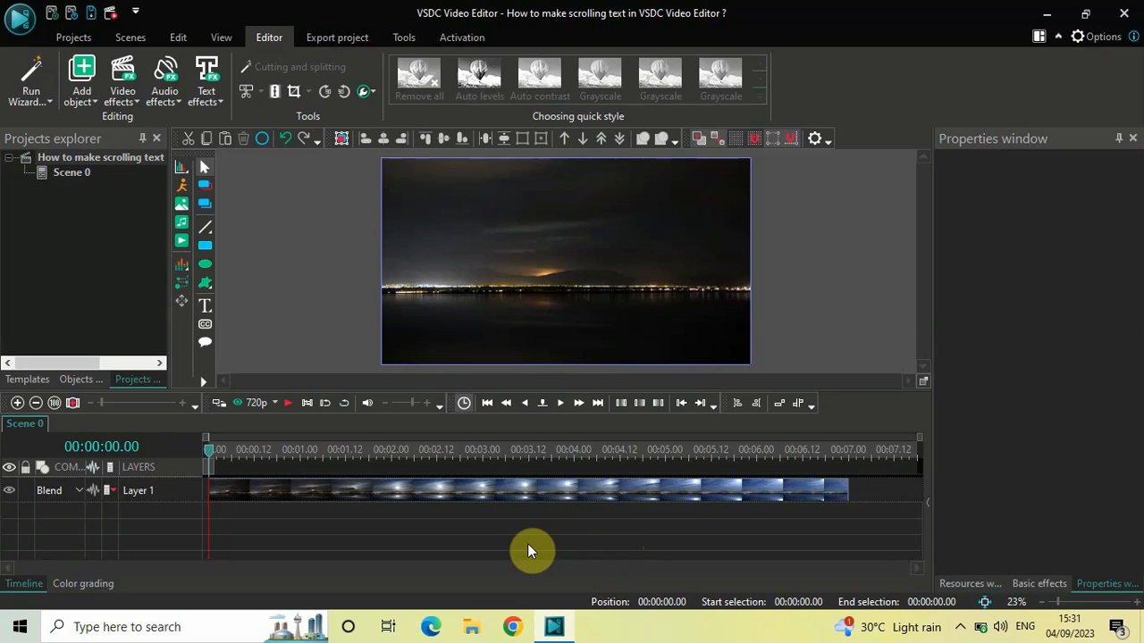
{"action": "mouse_move", "coordinate": [561, 253]}
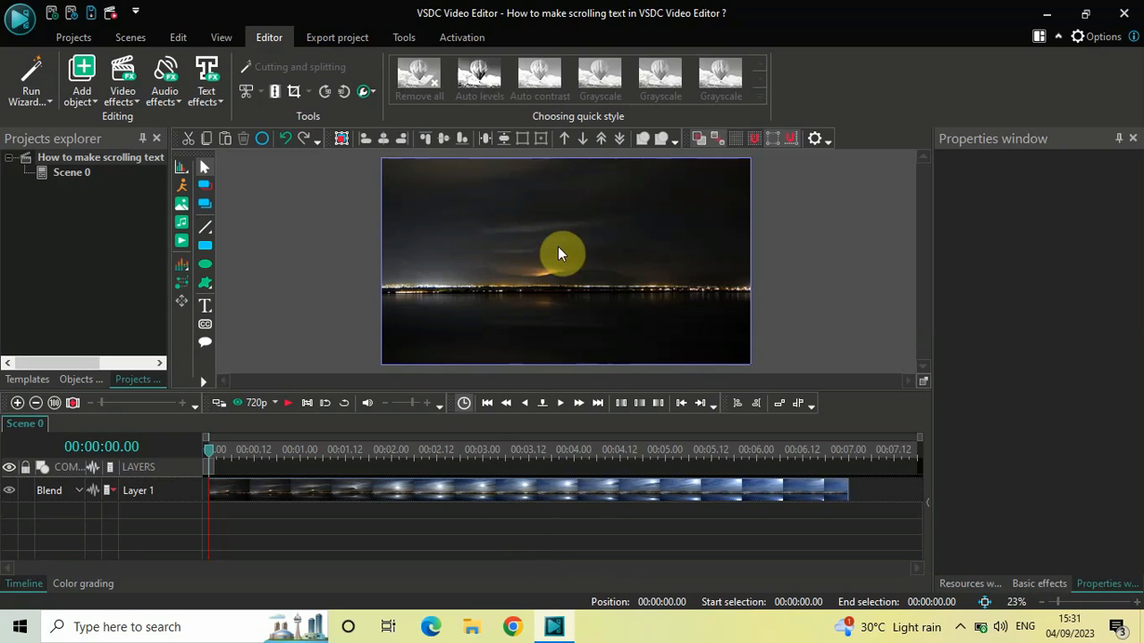
{"action": "mouse_move", "coordinate": [576, 255]}
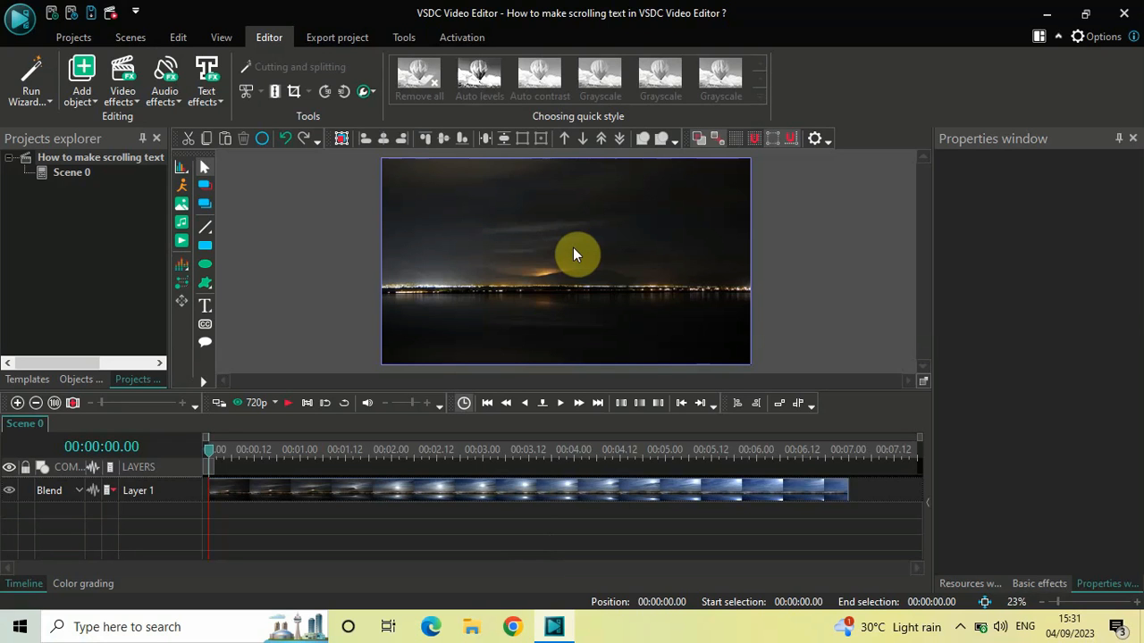
{"action": "mouse_move", "coordinate": [570, 243]}
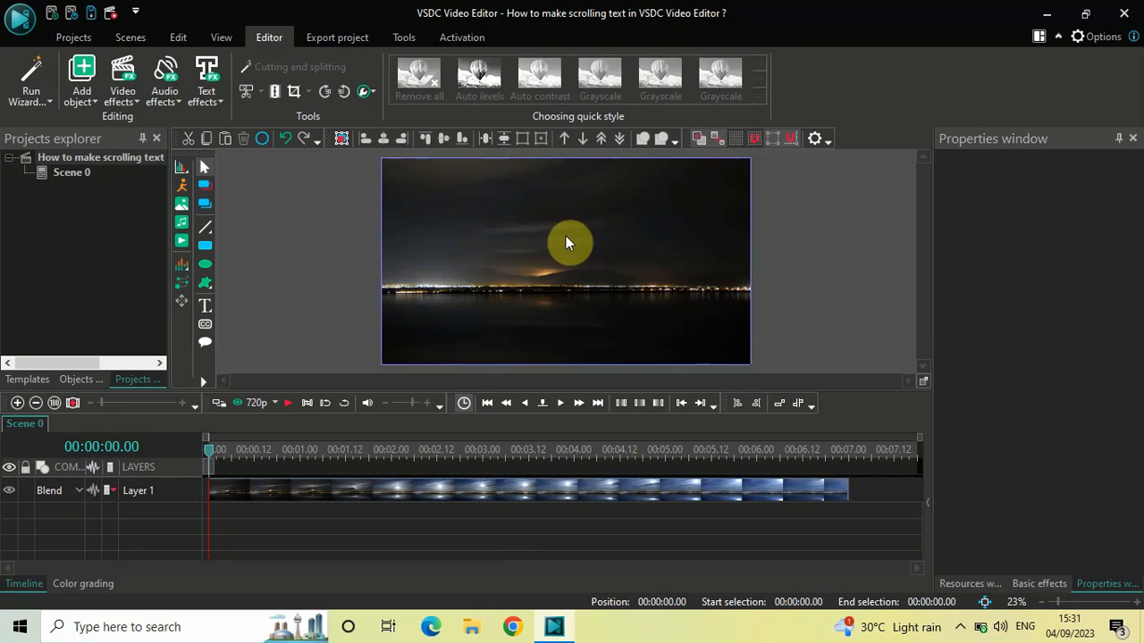
{"action": "mouse_move", "coordinate": [230, 208]}
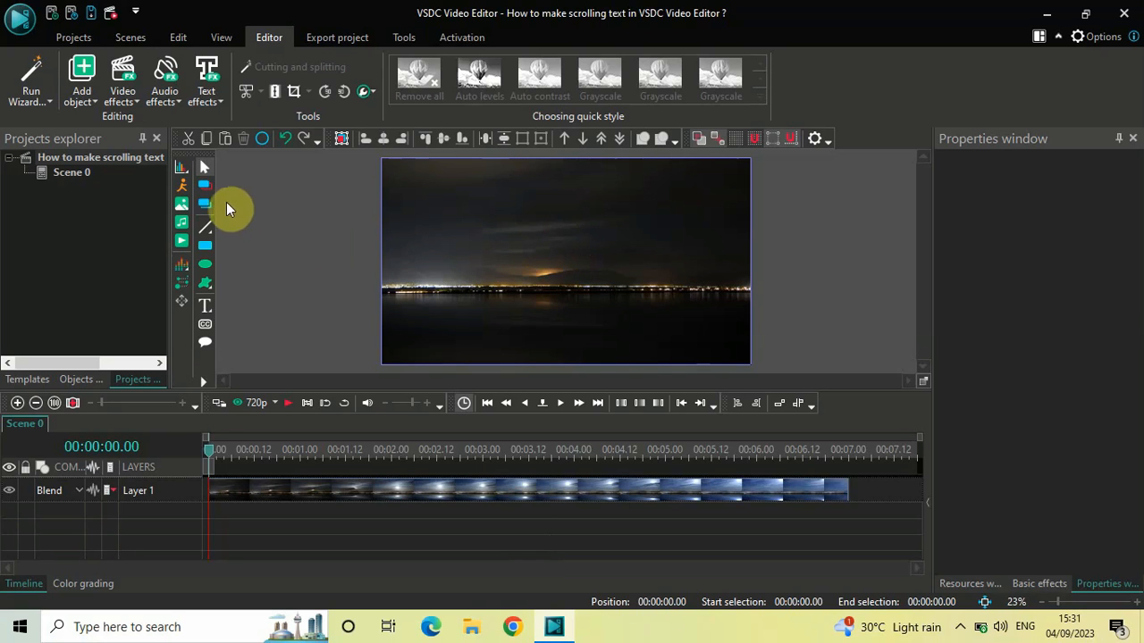
Add a Text object and size it to fill the whole video frame.
{"action": "left_click", "coordinate": [82, 80]}
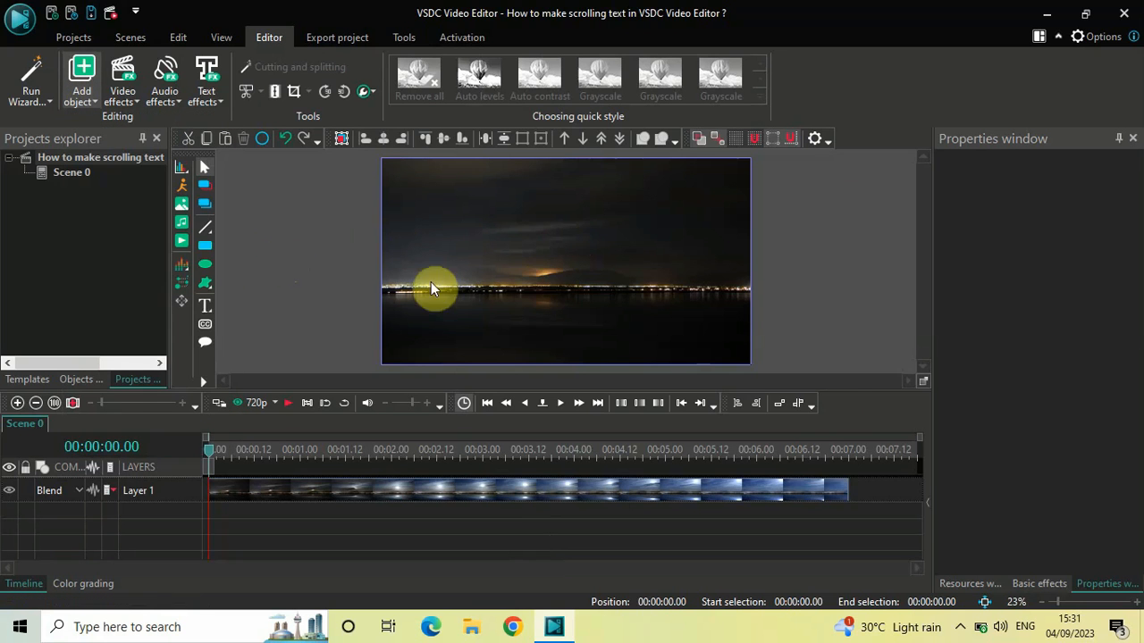
{"action": "mouse_move", "coordinate": [653, 342]}
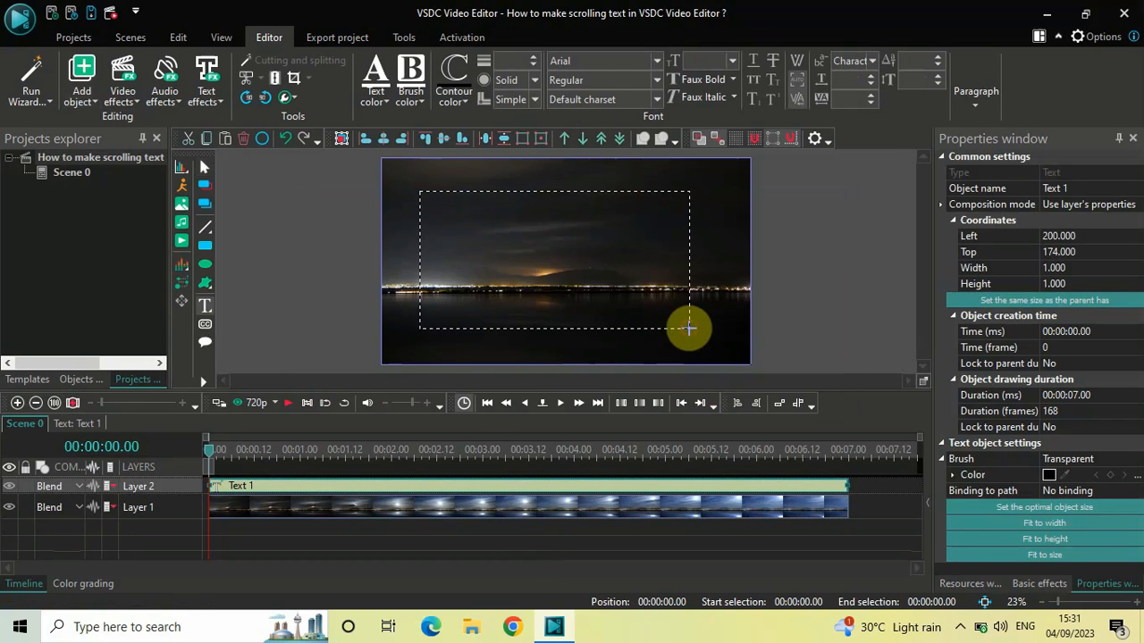
{"action": "left_click", "coordinate": [1044, 299]}
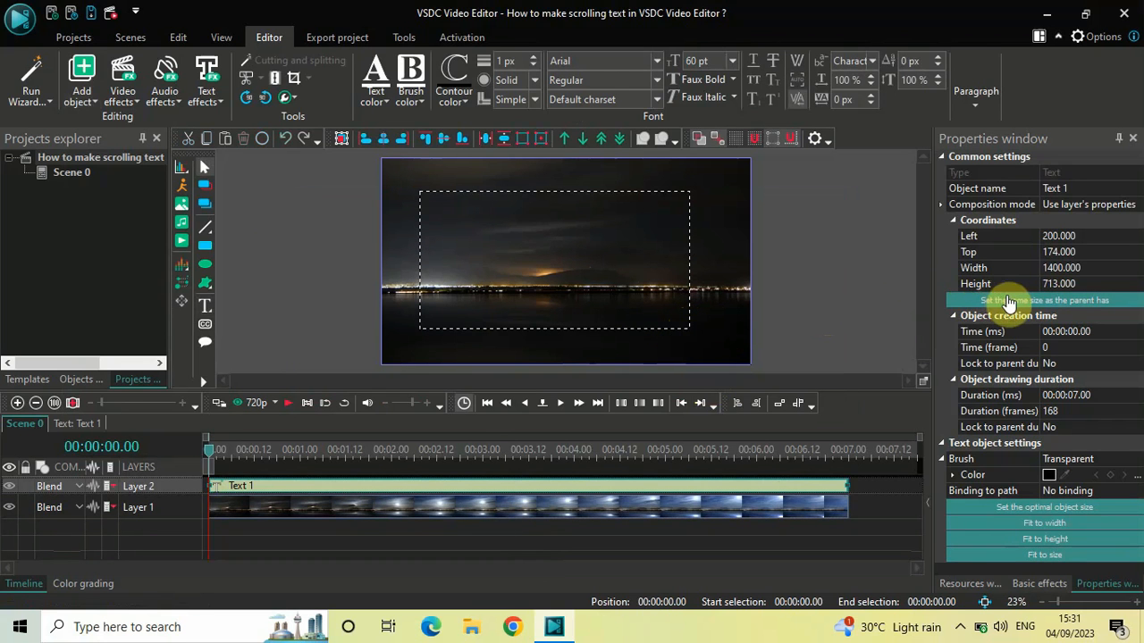
{"action": "mouse_move", "coordinate": [1009, 301]}
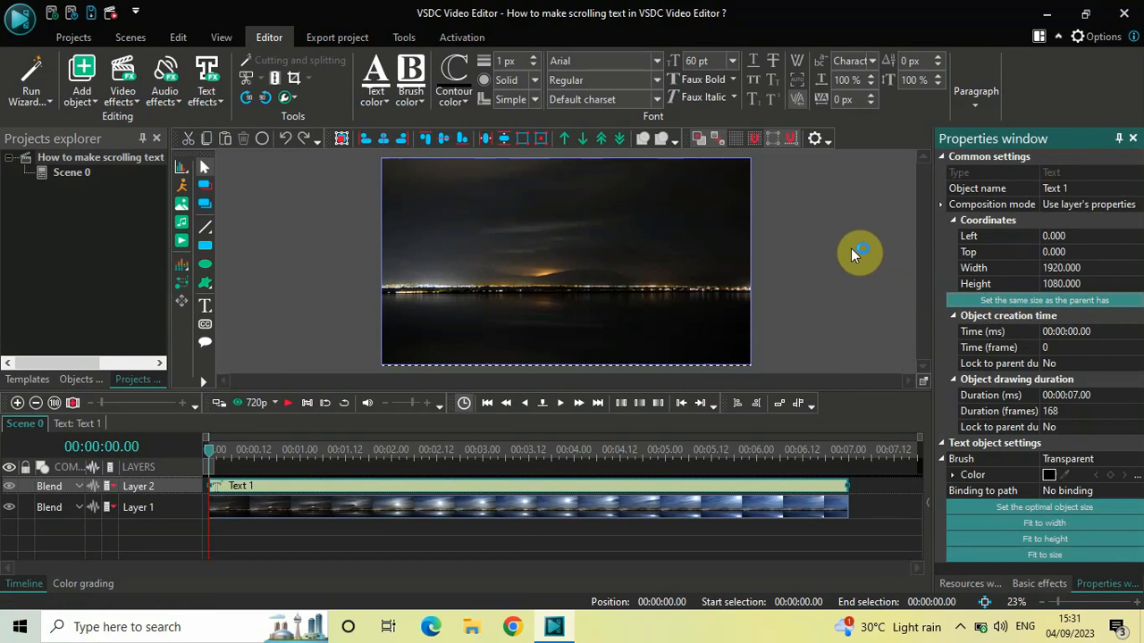
{"action": "mouse_move", "coordinate": [639, 248]}
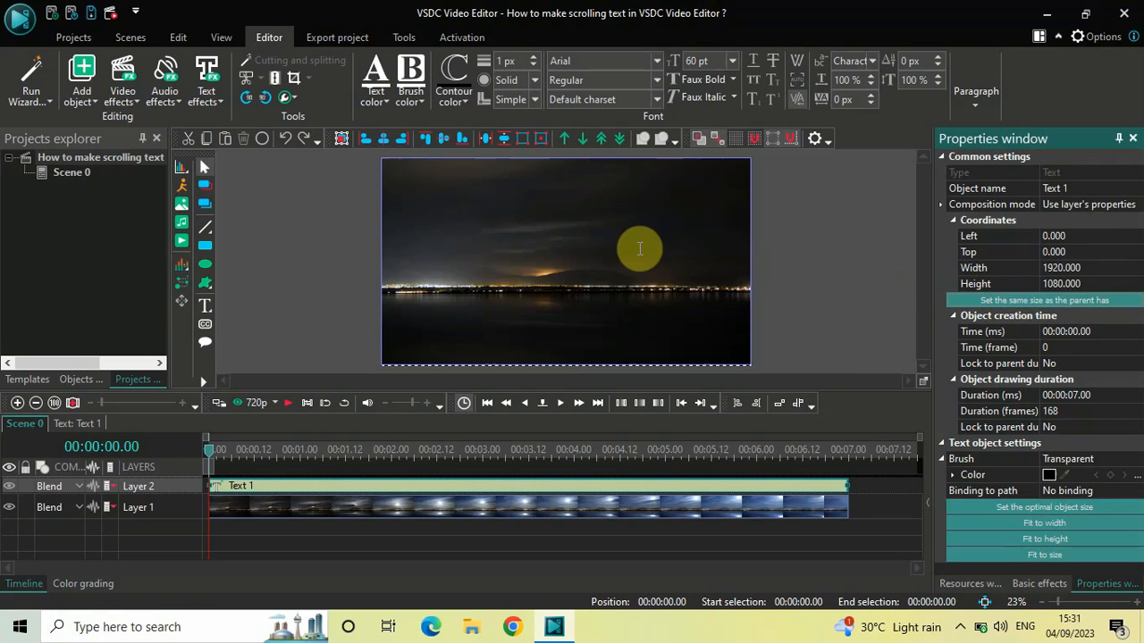
Write SCROLL in Montserrat Black at 460 pt, centred in the frame.
{"action": "type", "text": "SCROLL"}
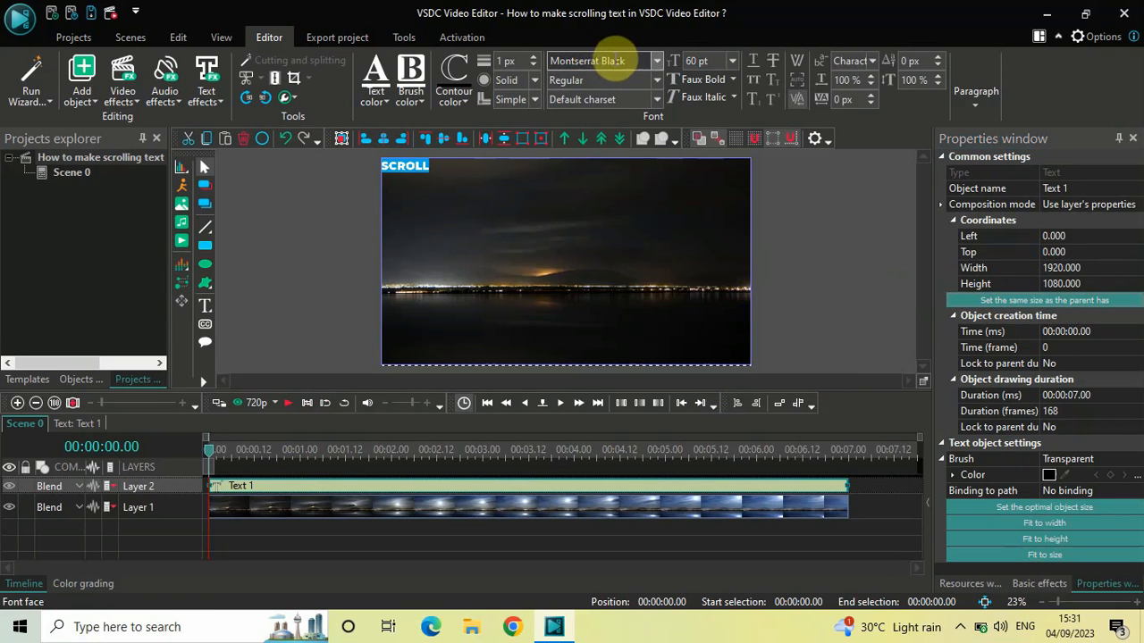
{"action": "left_click", "coordinate": [706, 61]}
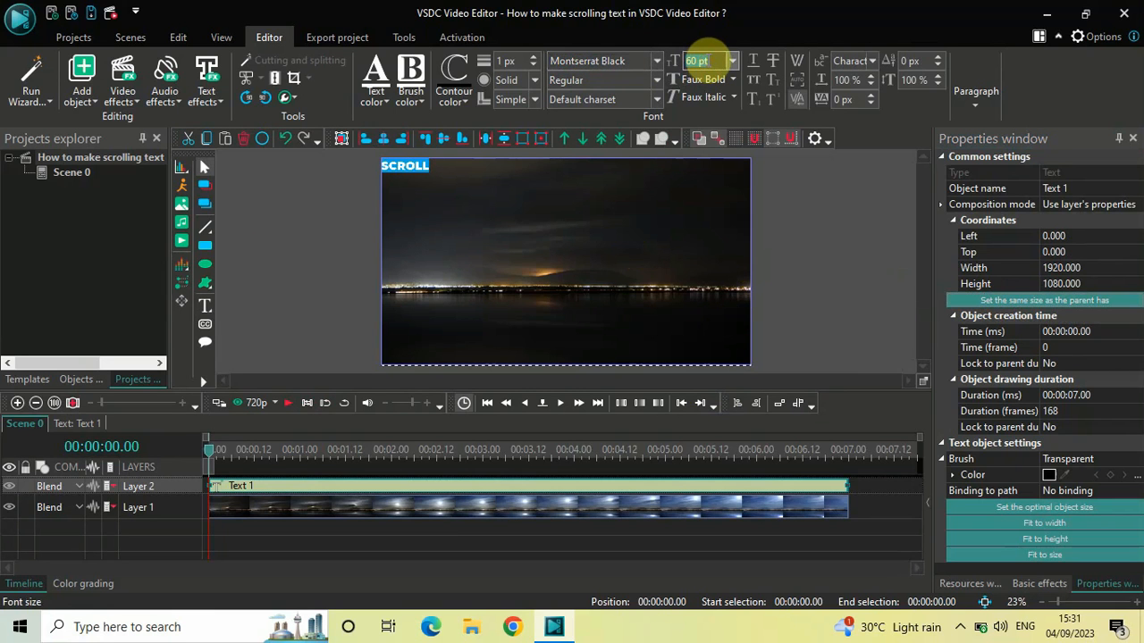
{"action": "type", "text": "460"}
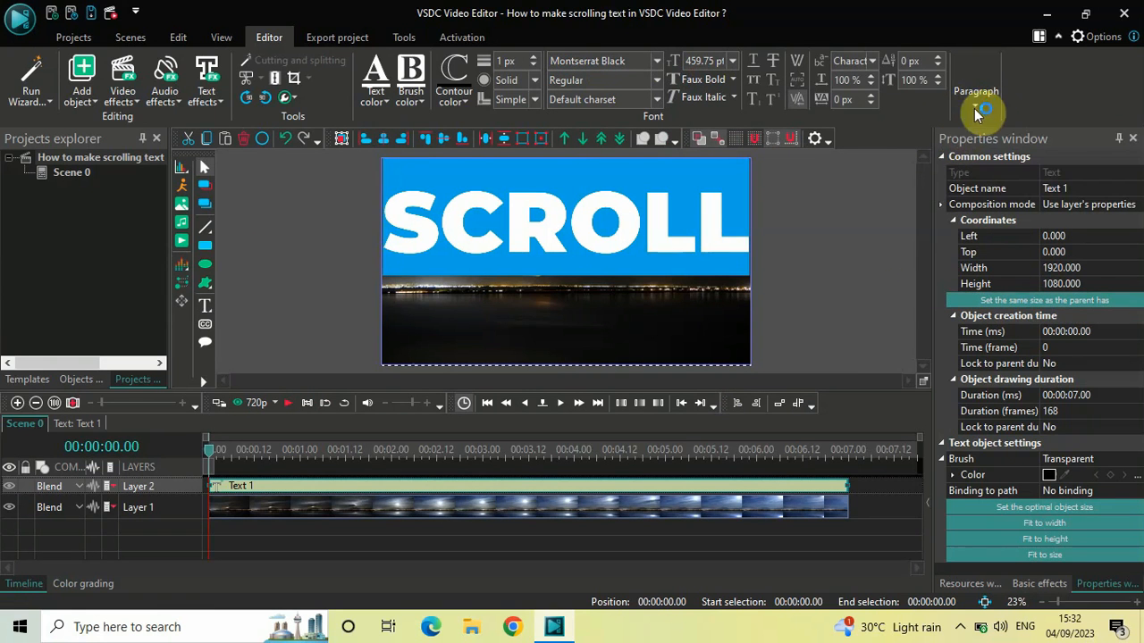
{"action": "left_click", "coordinate": [976, 105]}
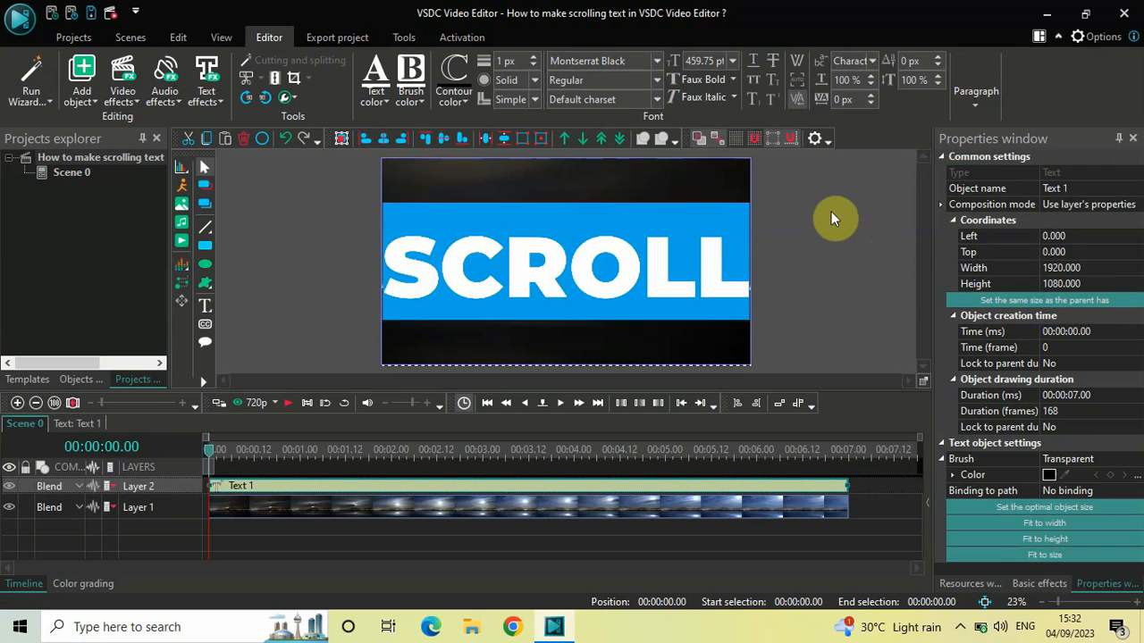
{"action": "mouse_move", "coordinate": [480, 154]}
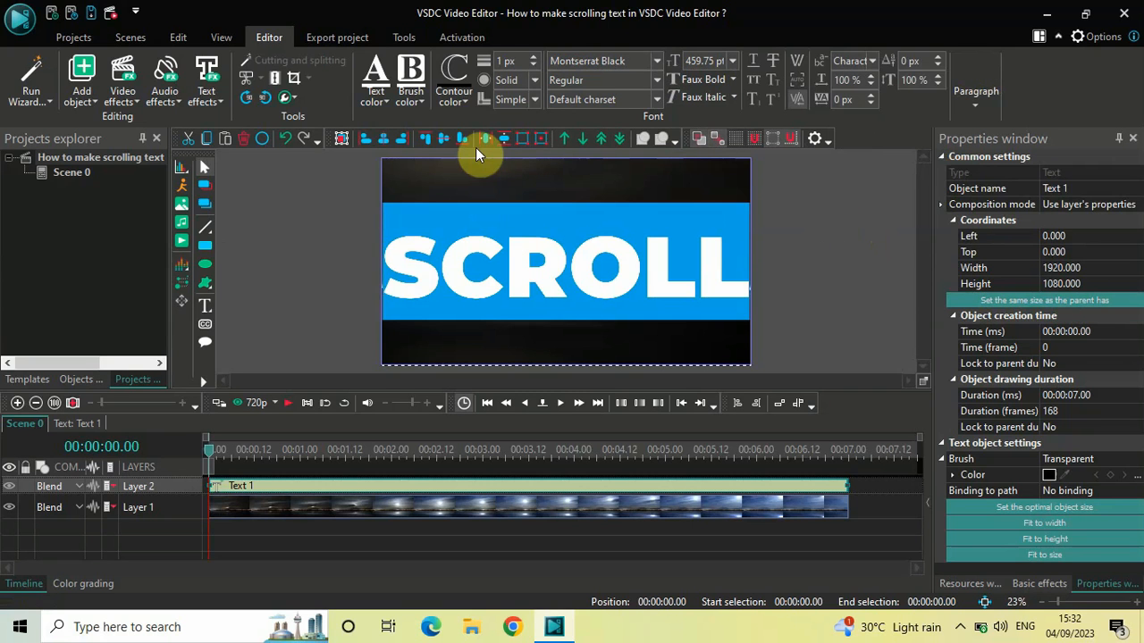
{"action": "mouse_move", "coordinate": [376, 80]}
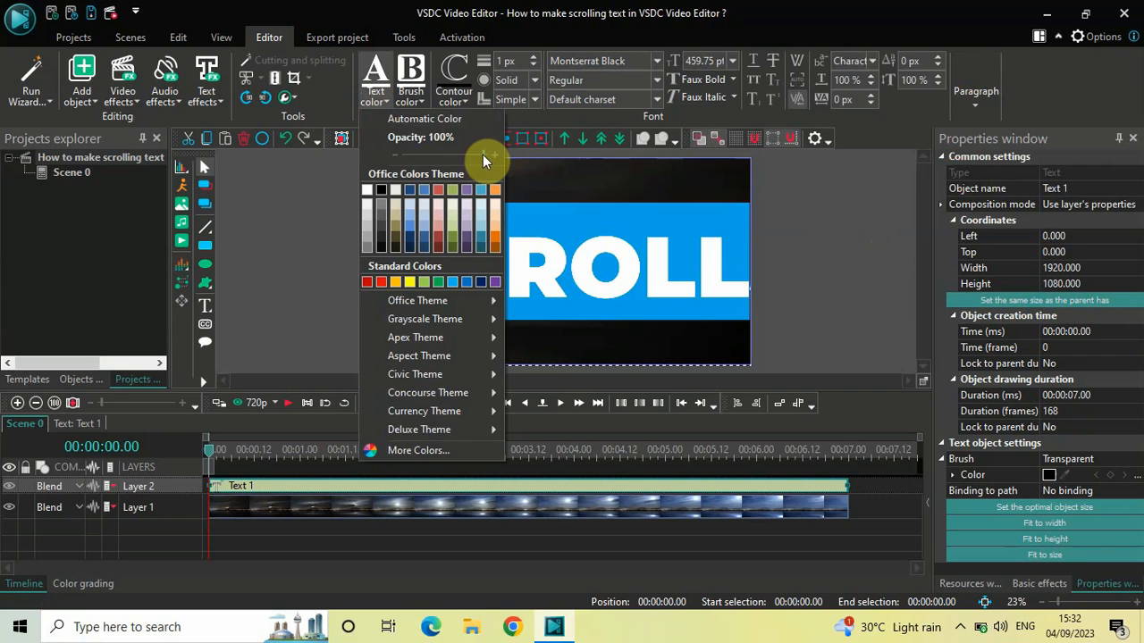
{"action": "mouse_move", "coordinate": [471, 163]}
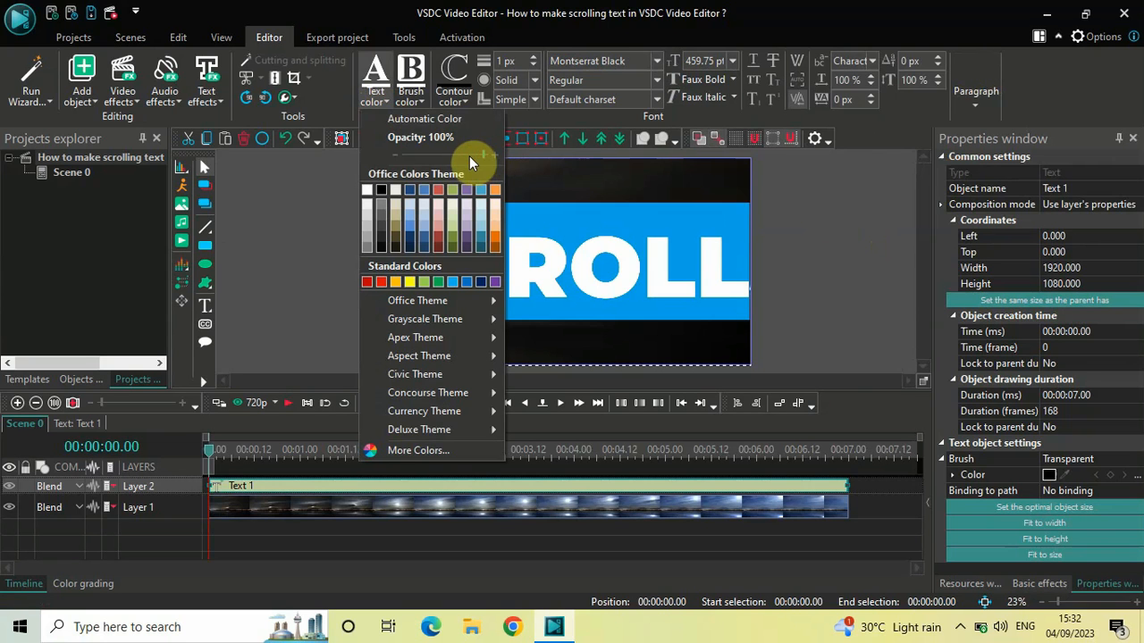
Set the letter fill opacity to 0% and give the text a thicker white contour.
{"action": "left_click_drag", "start_coordinate": [483, 156], "coordinate": [398, 156]}
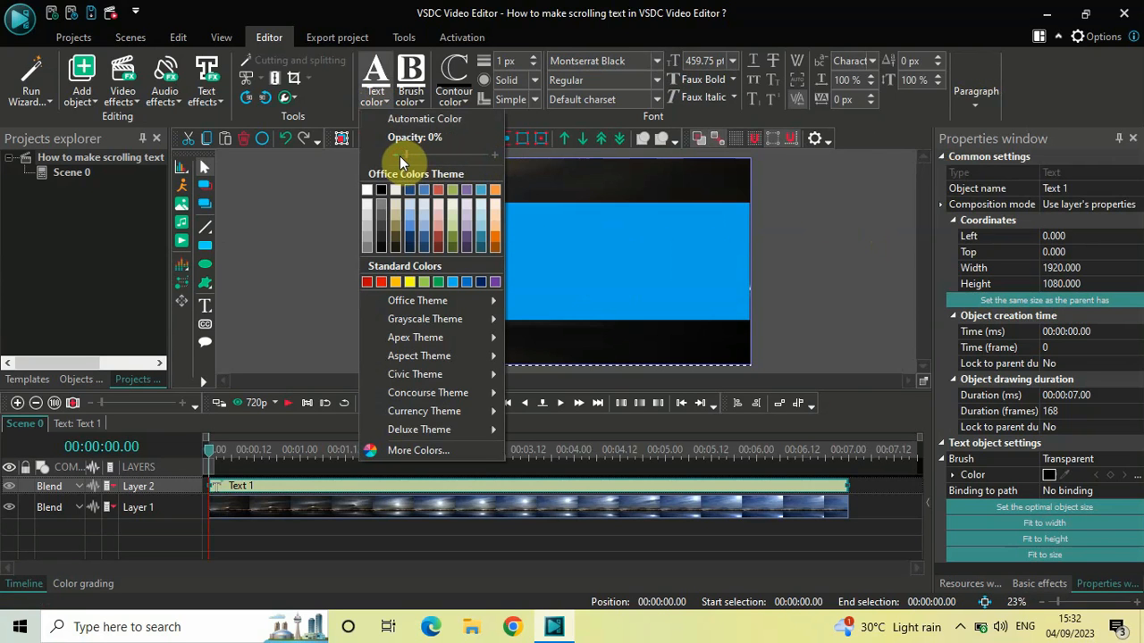
{"action": "mouse_move", "coordinate": [450, 105]}
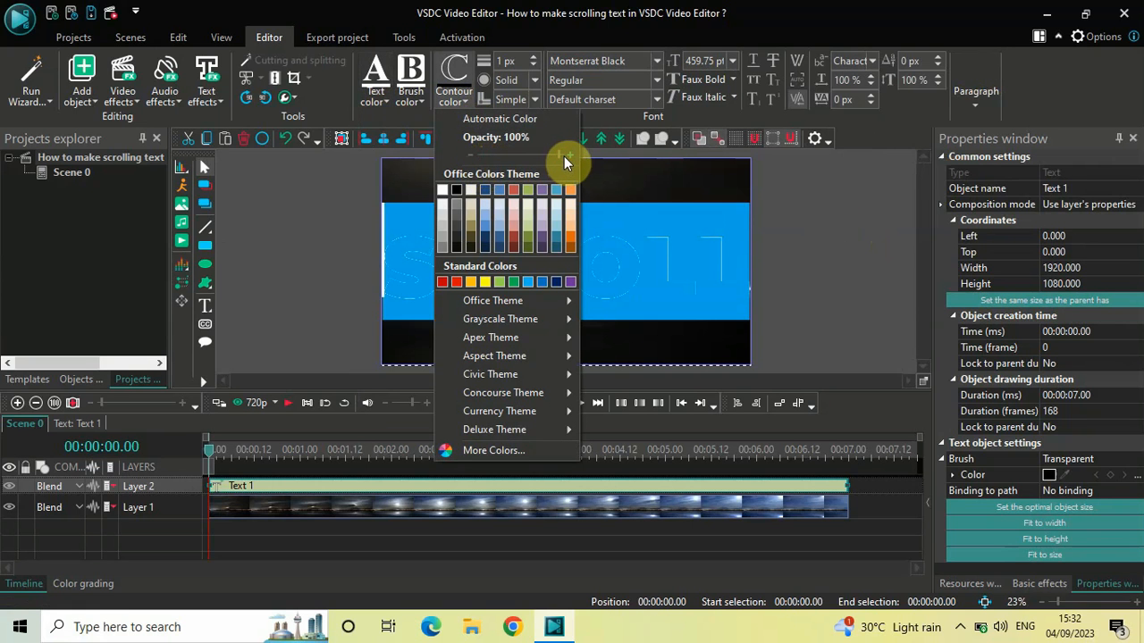
{"action": "mouse_move", "coordinate": [443, 189]}
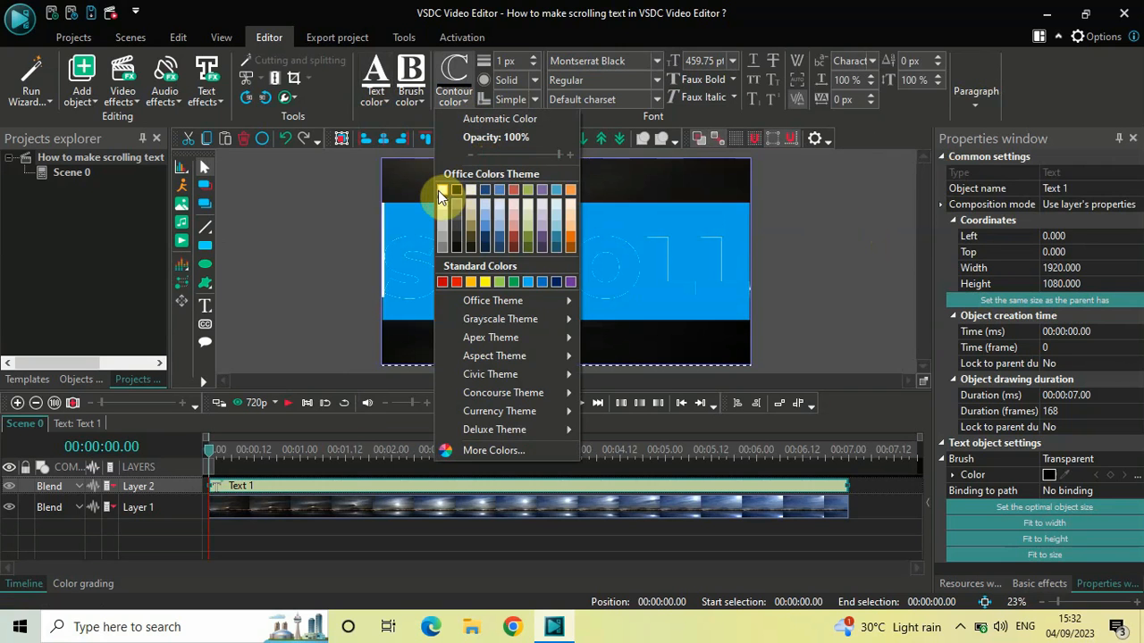
{"action": "left_click", "coordinate": [443, 190]}
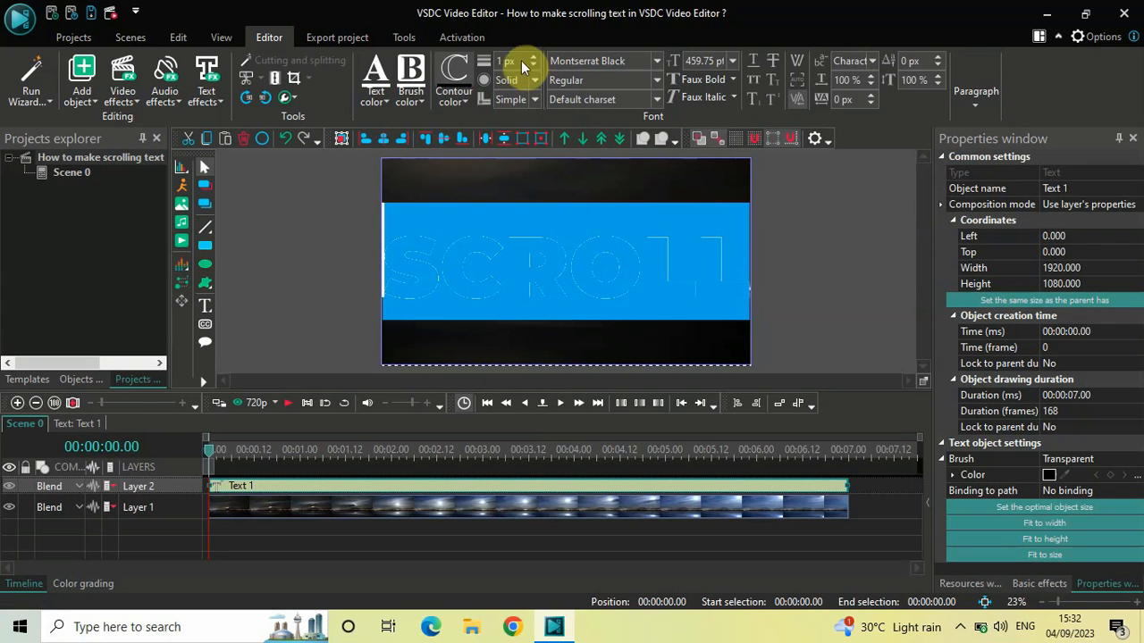
{"action": "left_click", "coordinate": [536, 58]}
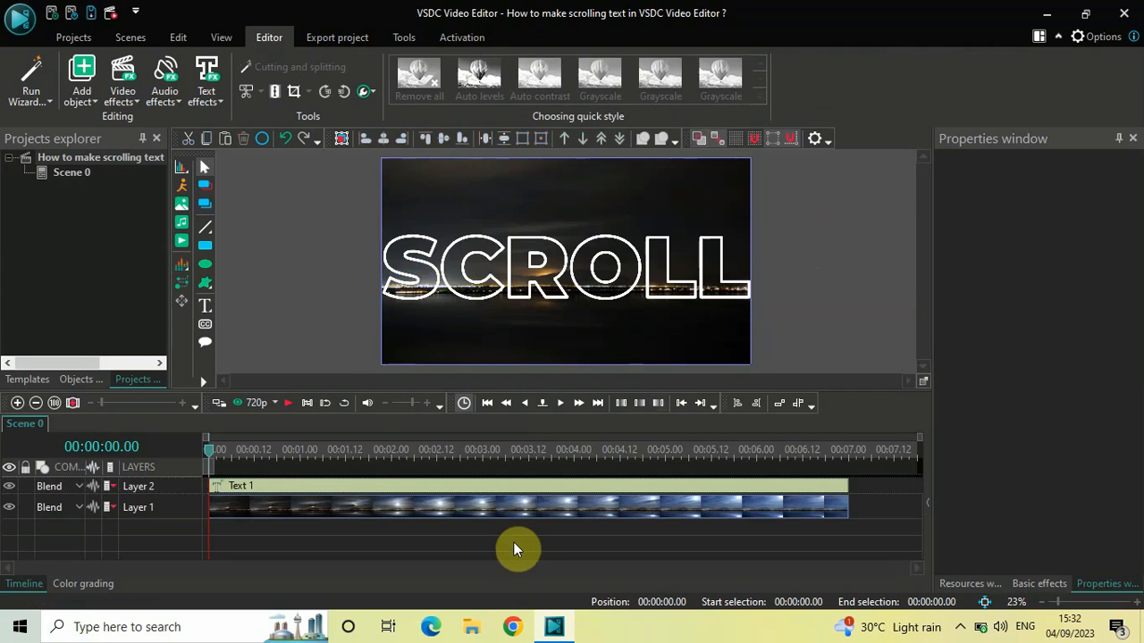
{"action": "mouse_move", "coordinate": [467, 487]}
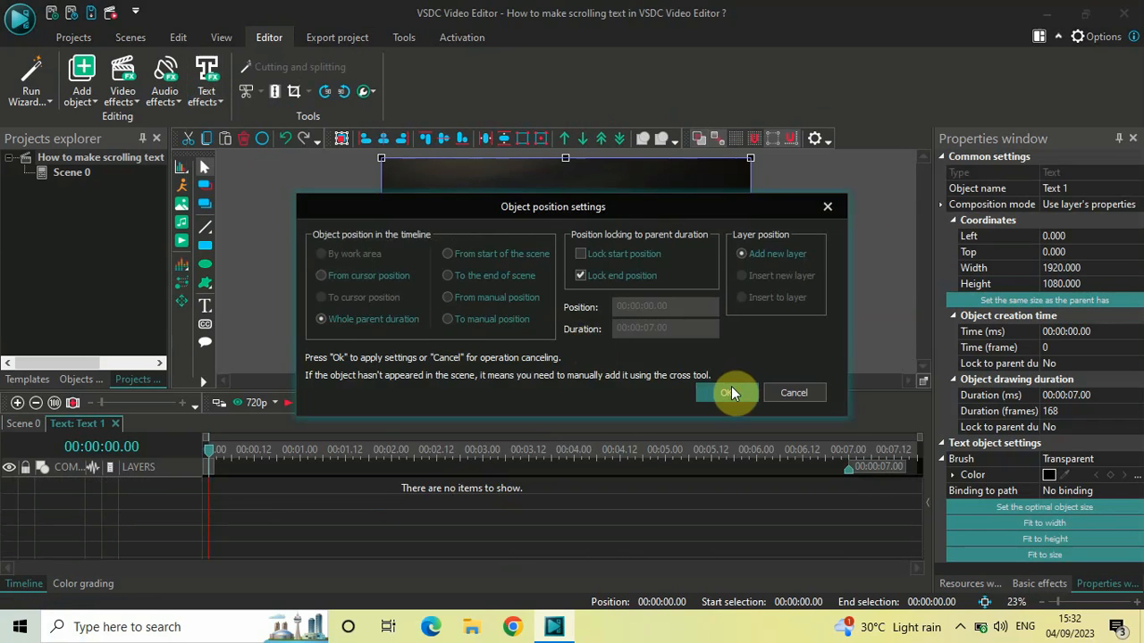
Confirm the scrolling text effect over the whole parent duration on a new layer.
{"action": "left_click", "coordinate": [730, 392]}
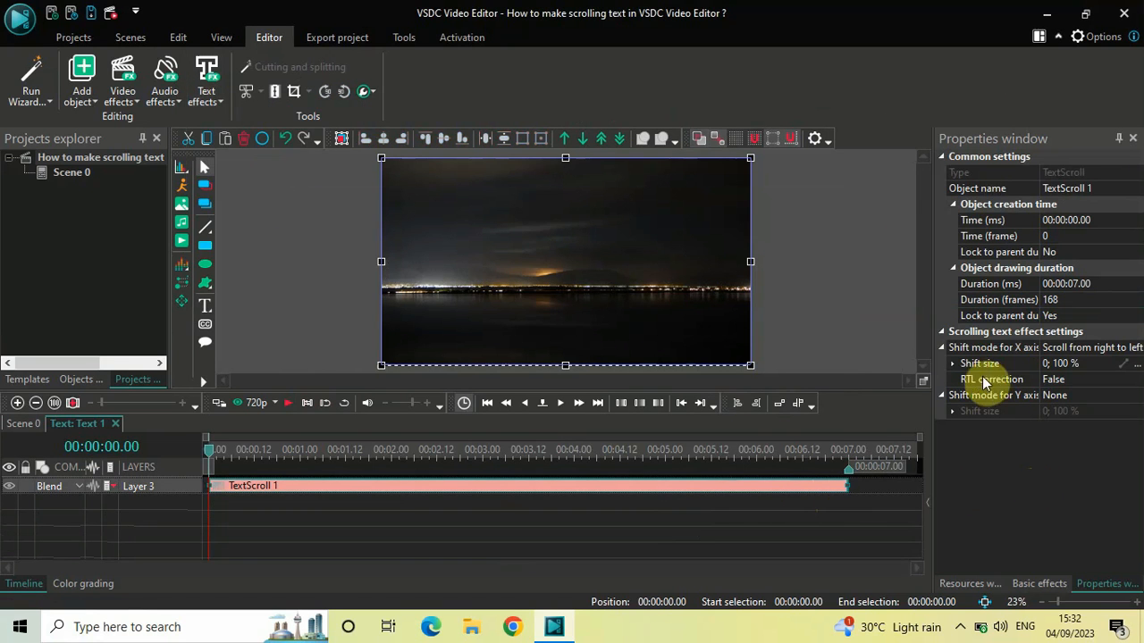
{"action": "mouse_move", "coordinate": [1050, 335]}
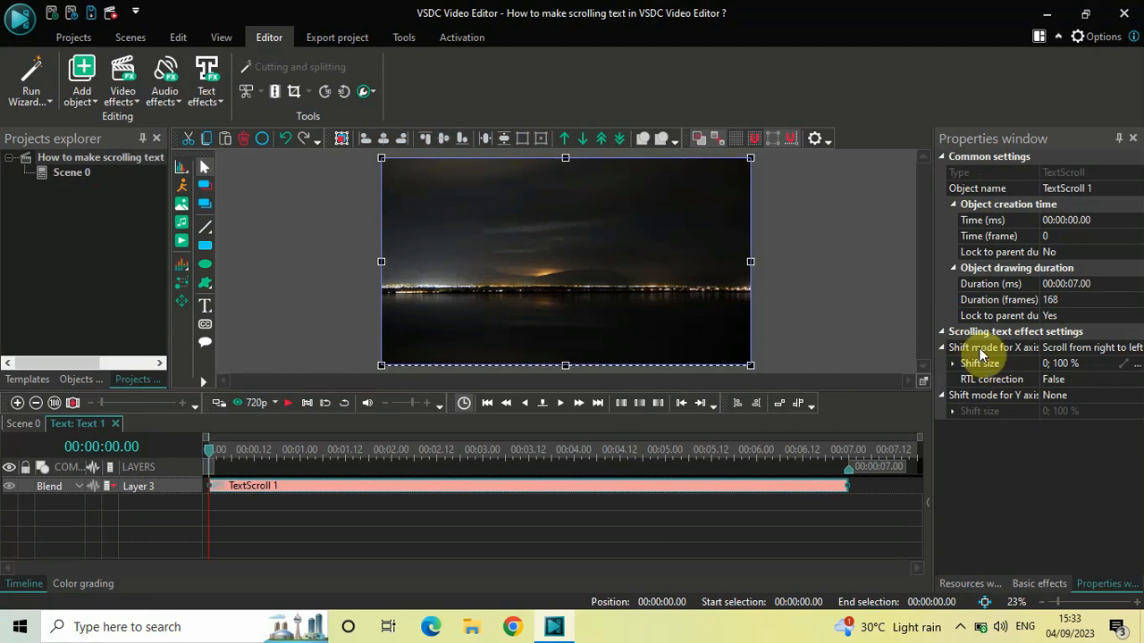
{"action": "mouse_move", "coordinate": [983, 355]}
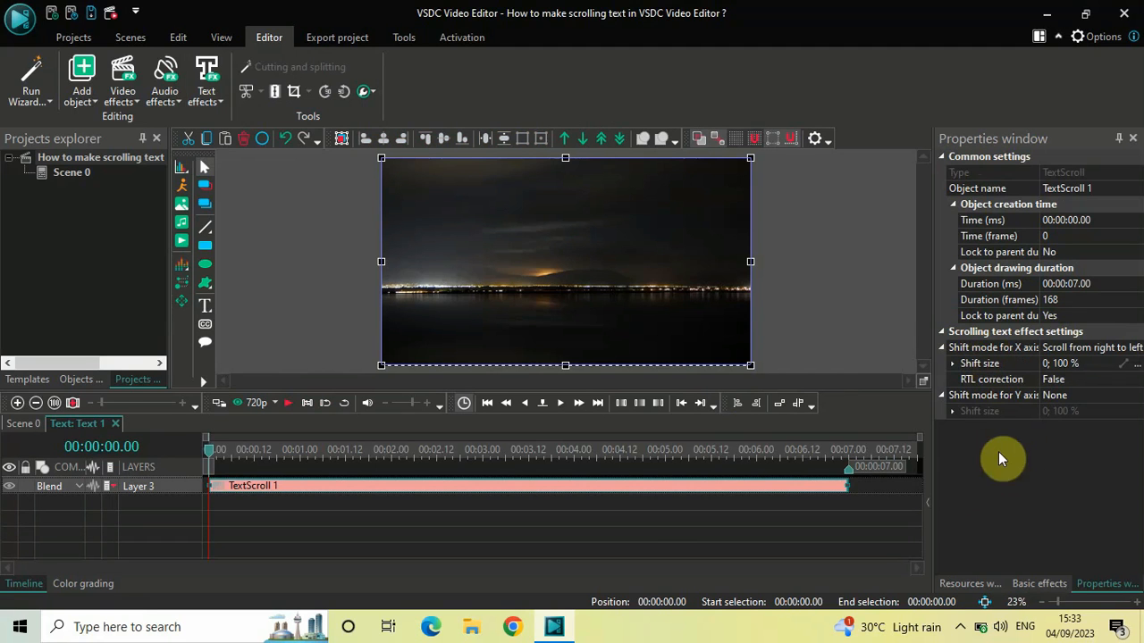
{"action": "mouse_move", "coordinate": [1002, 474]}
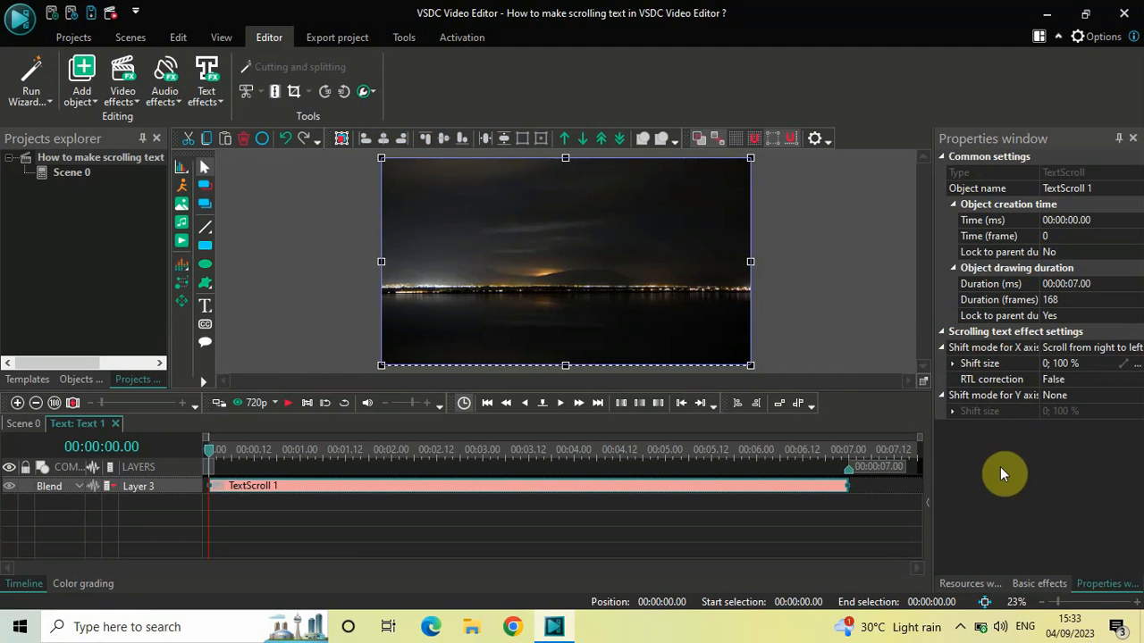
{"action": "mouse_move", "coordinate": [983, 400]}
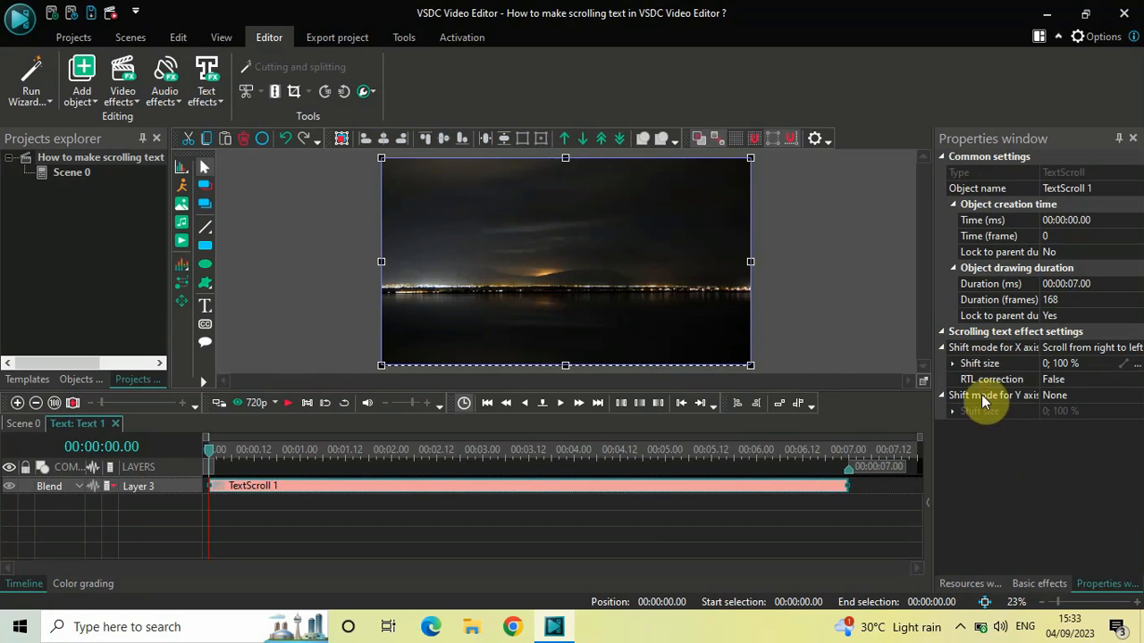
{"action": "mouse_move", "coordinate": [983, 395]}
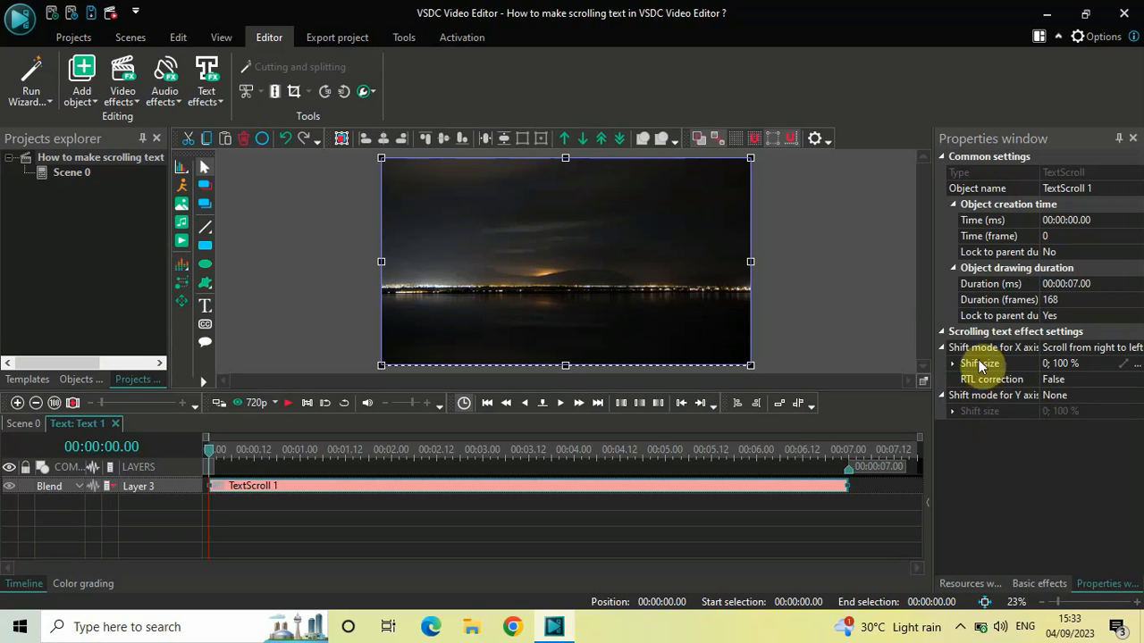
{"action": "mouse_move", "coordinate": [1000, 354]}
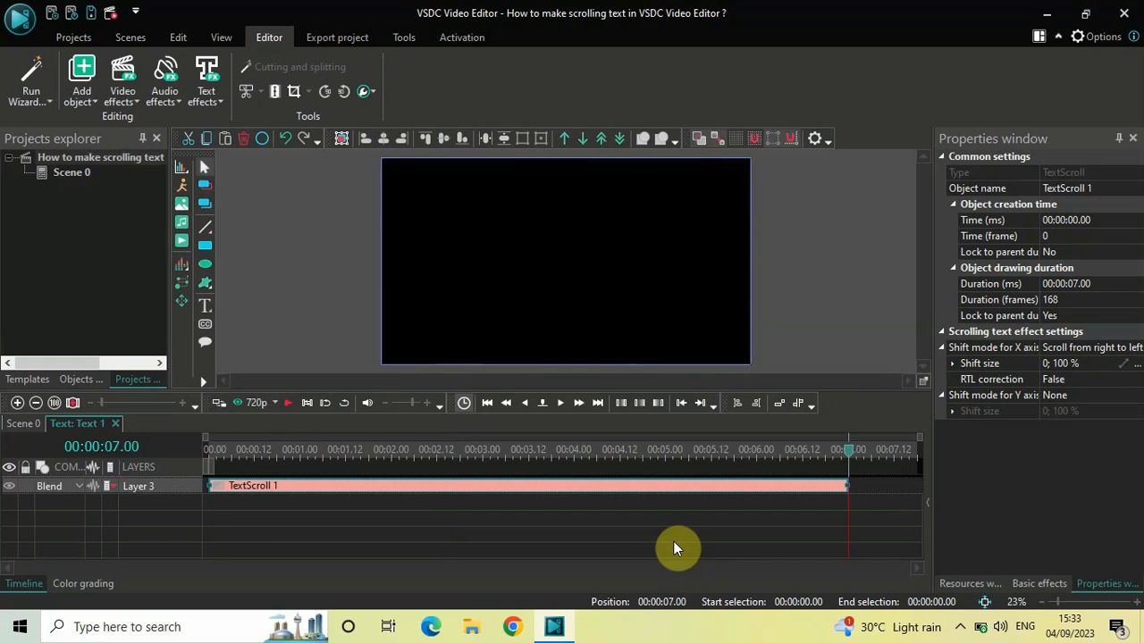
{"action": "mouse_move", "coordinate": [214, 514]}
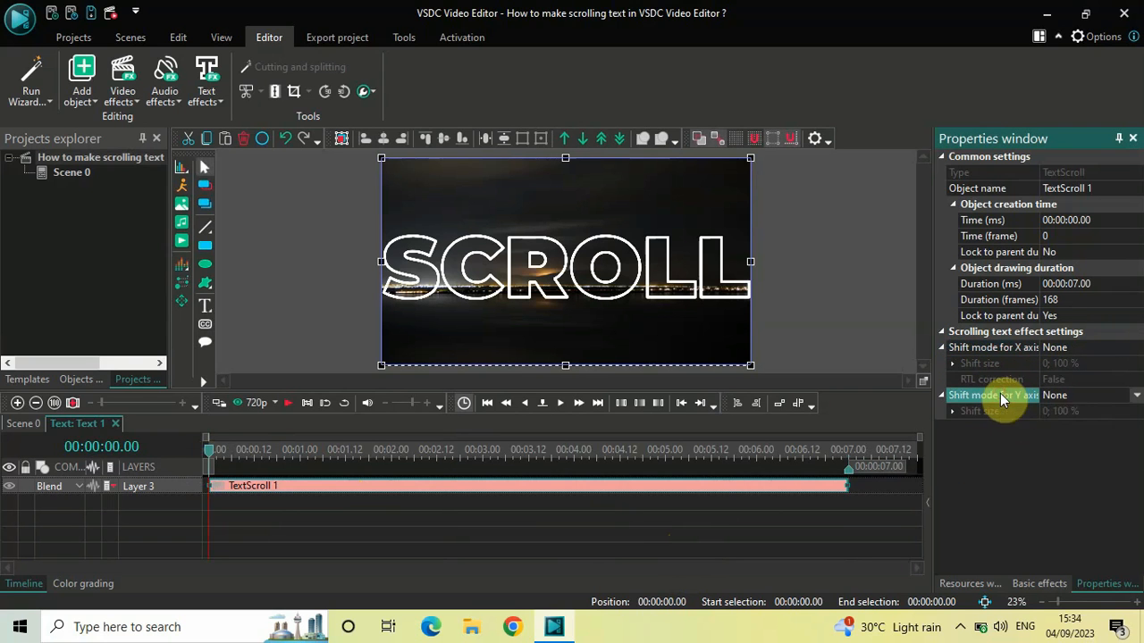
Review the Y-axis shift modes after setting X-axis shift to None.
{"action": "left_click", "coordinate": [1136, 395]}
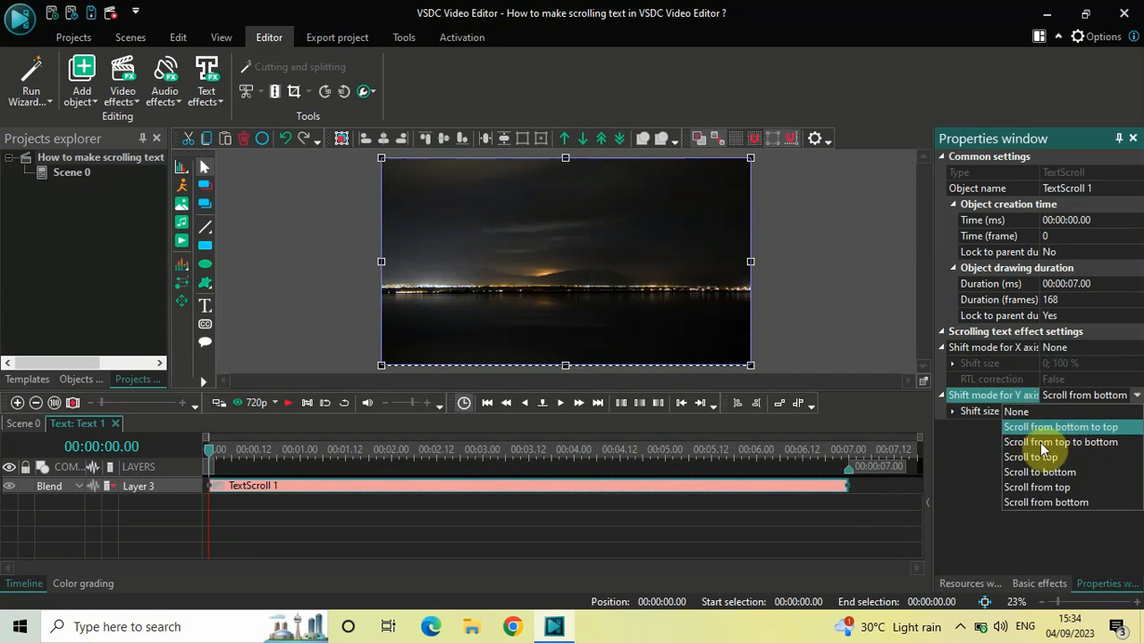
{"action": "mouse_move", "coordinate": [1024, 456]}
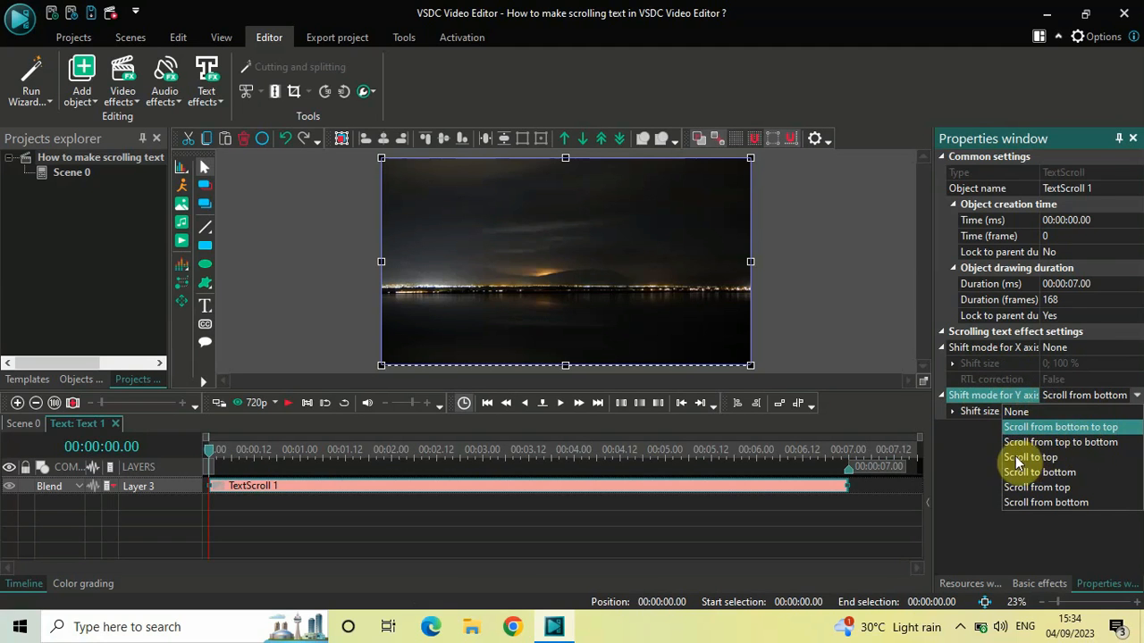
{"action": "mouse_move", "coordinate": [1020, 497]}
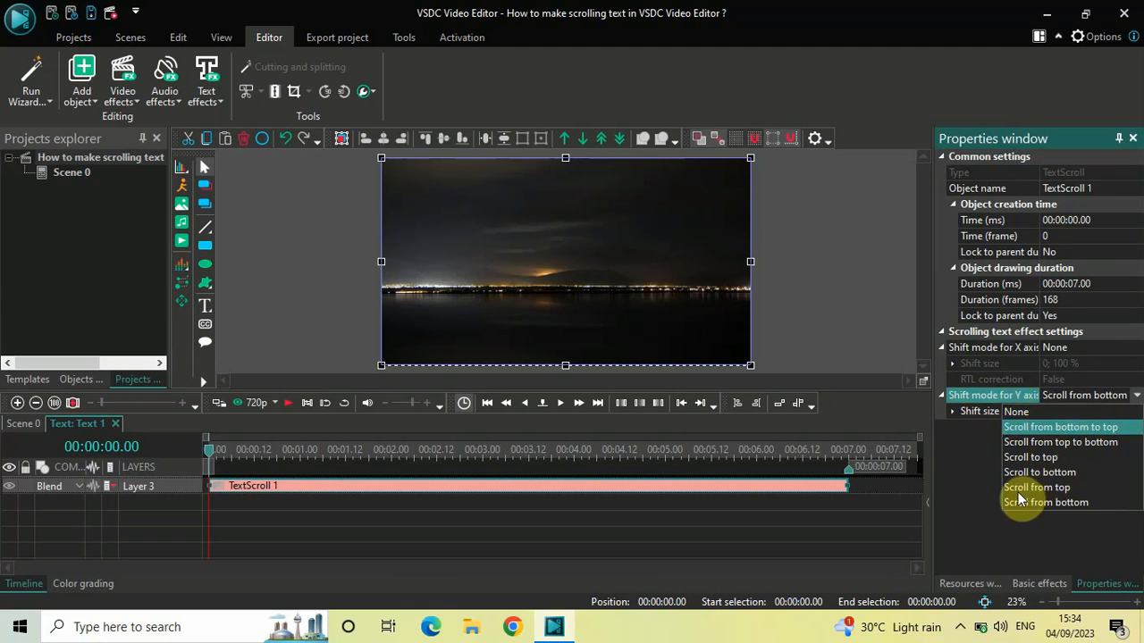
{"action": "mouse_move", "coordinate": [1062, 518]}
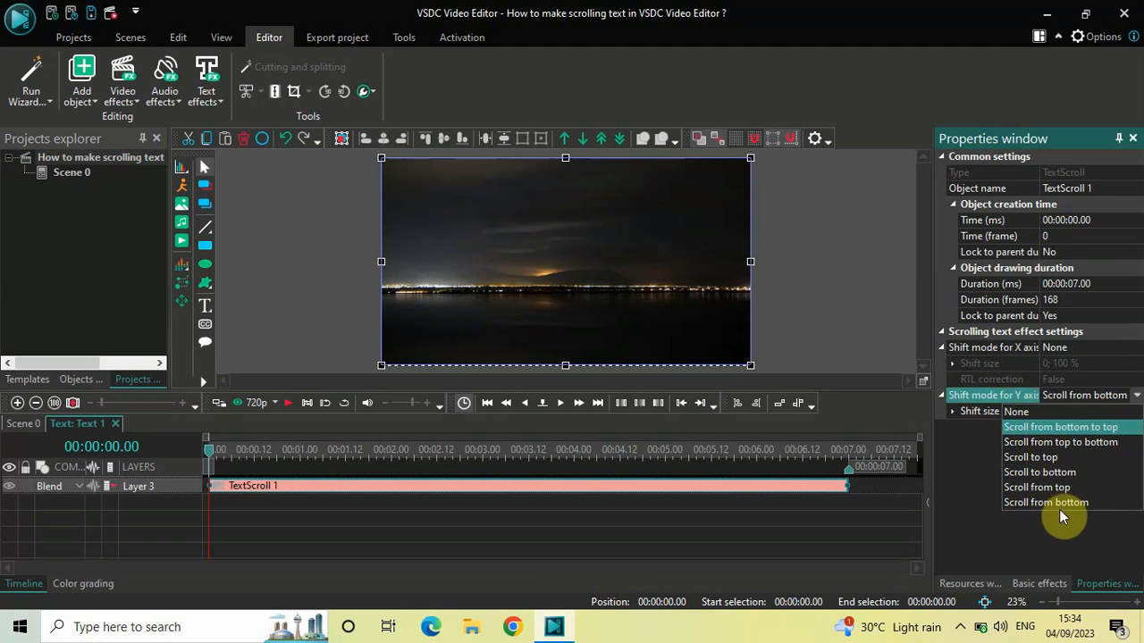
Set Y-axis shift to Scroll from bottom to top, leaving X-axis shift at None.
{"action": "left_click", "coordinate": [1046, 502]}
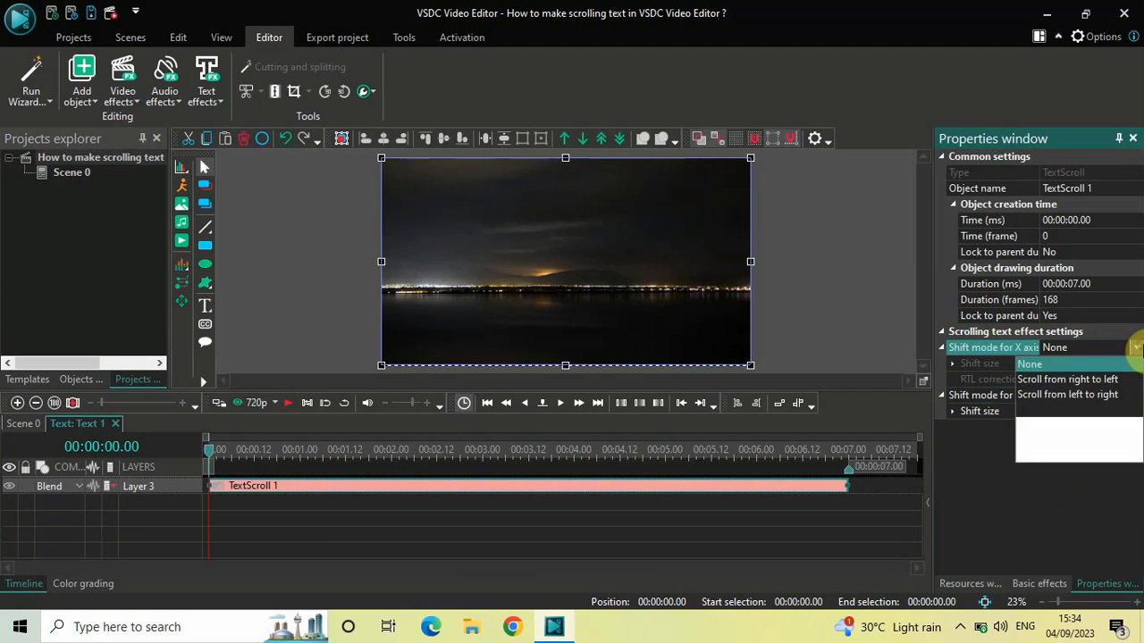
{"action": "left_click", "coordinate": [1134, 346]}
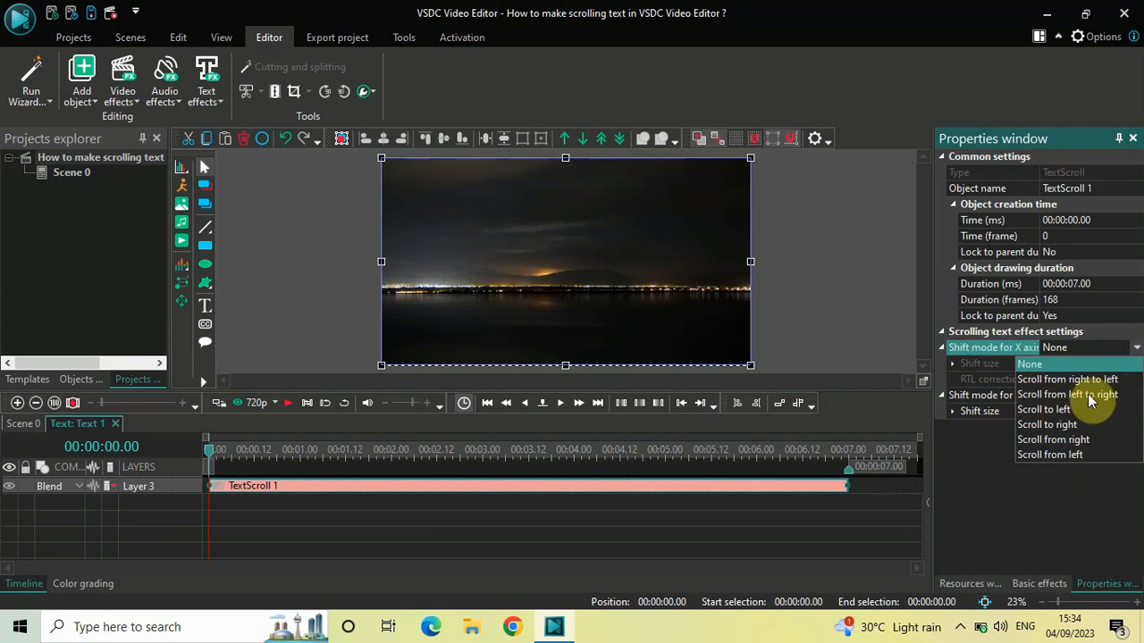
{"action": "mouse_move", "coordinate": [1054, 424]}
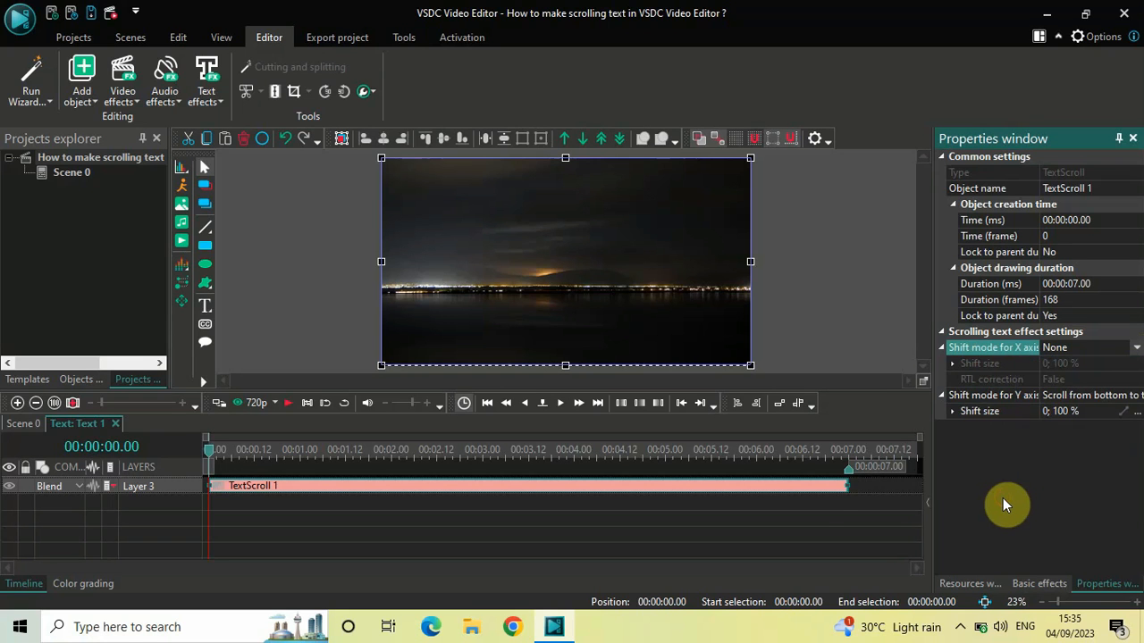
{"action": "mouse_move", "coordinate": [858, 474]}
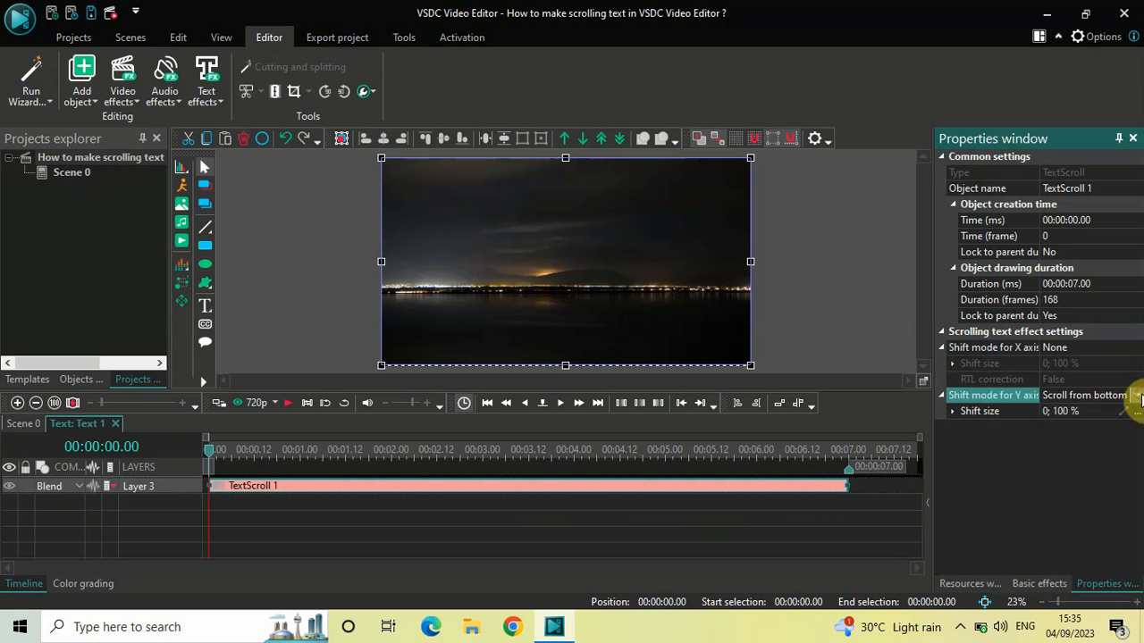
Set Y-axis shift to None, X-axis to Scroll from right to left, and play the preview.
{"action": "left_click", "coordinate": [1135, 395]}
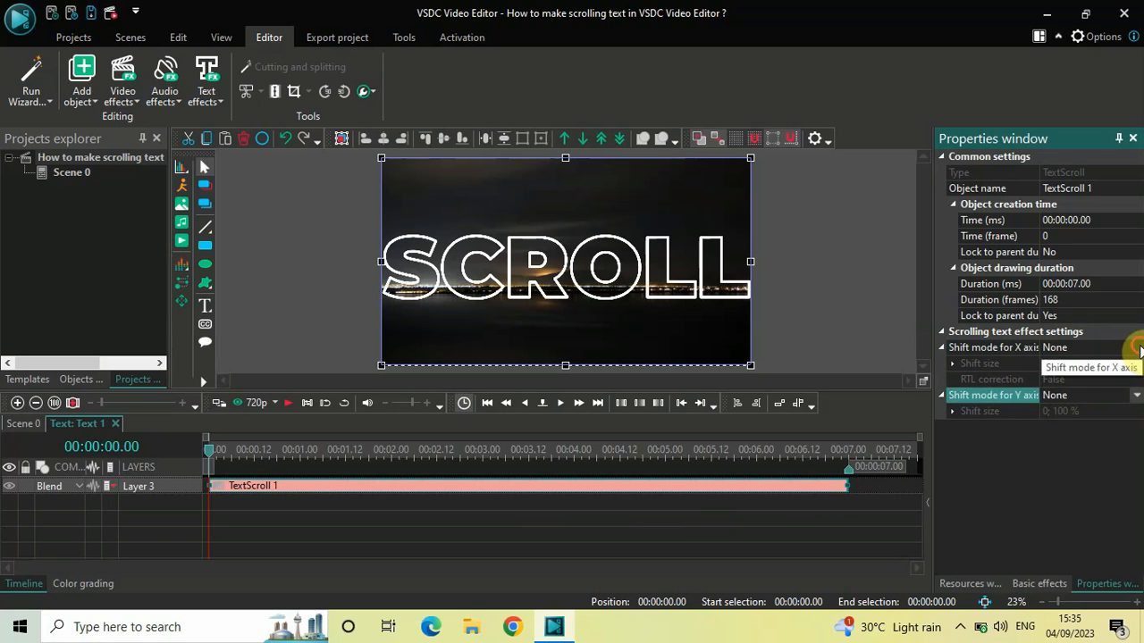
{"action": "left_click", "coordinate": [1135, 348]}
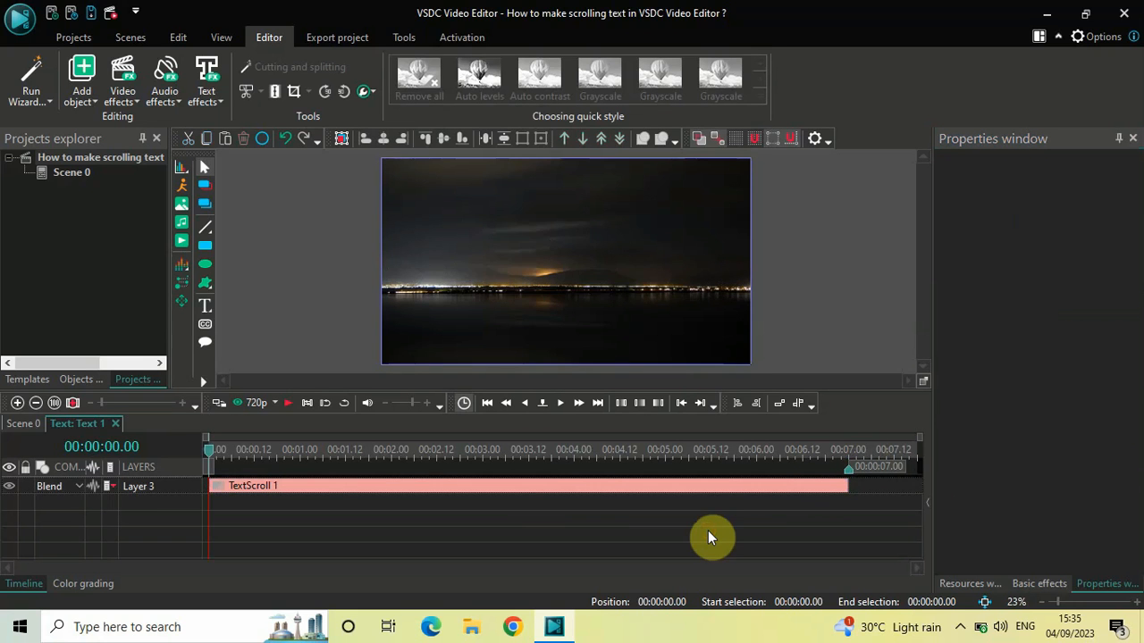
{"action": "left_click", "coordinate": [560, 403]}
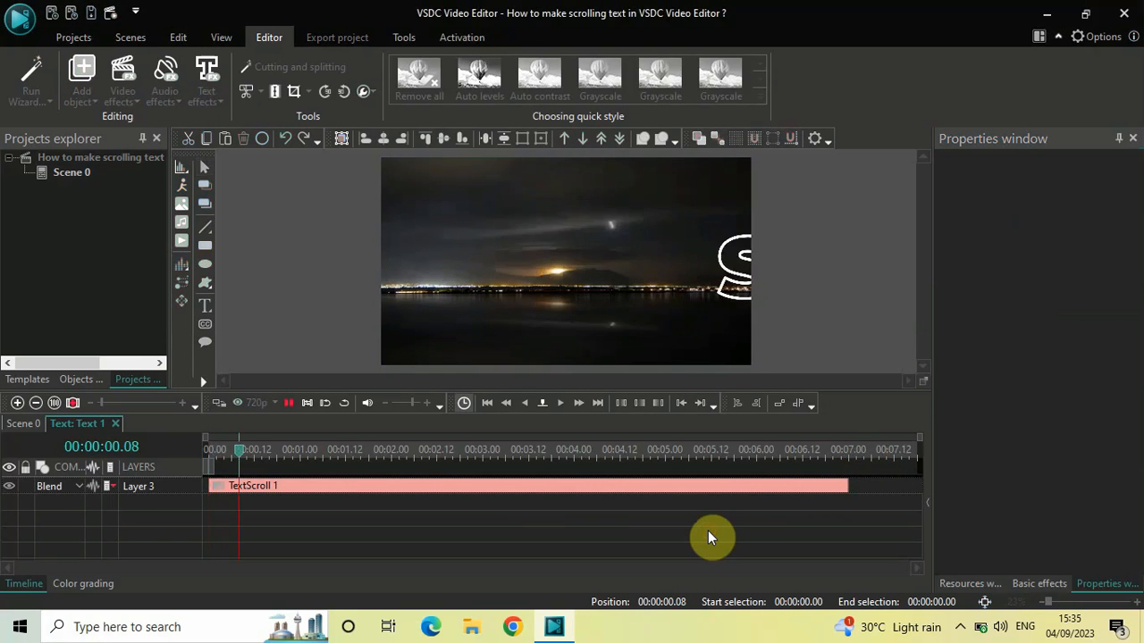
{"action": "left_click", "coordinate": [401, 450]}
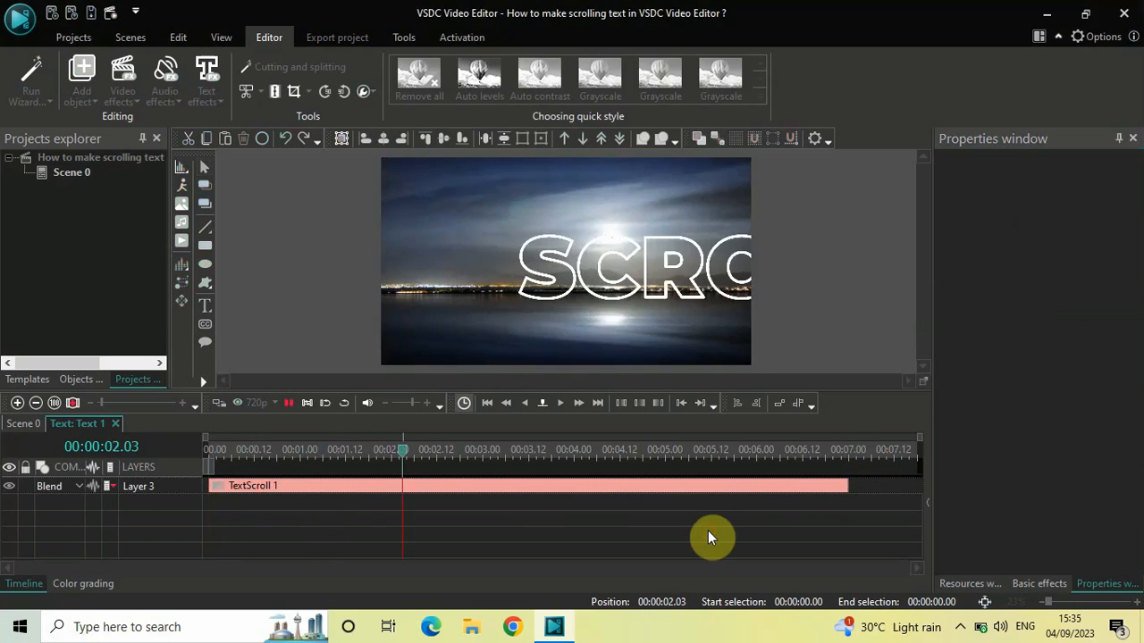